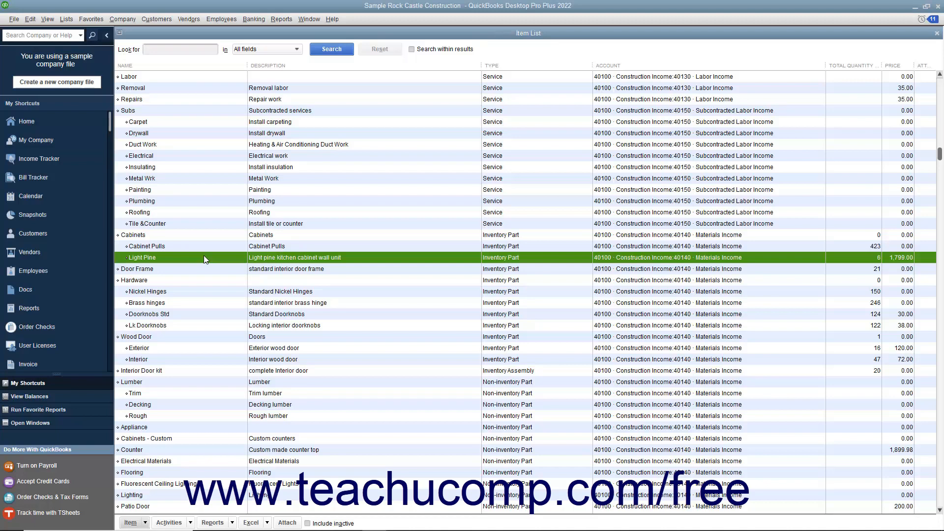
{"action": "mouse_move", "coordinate": [185, 66]}
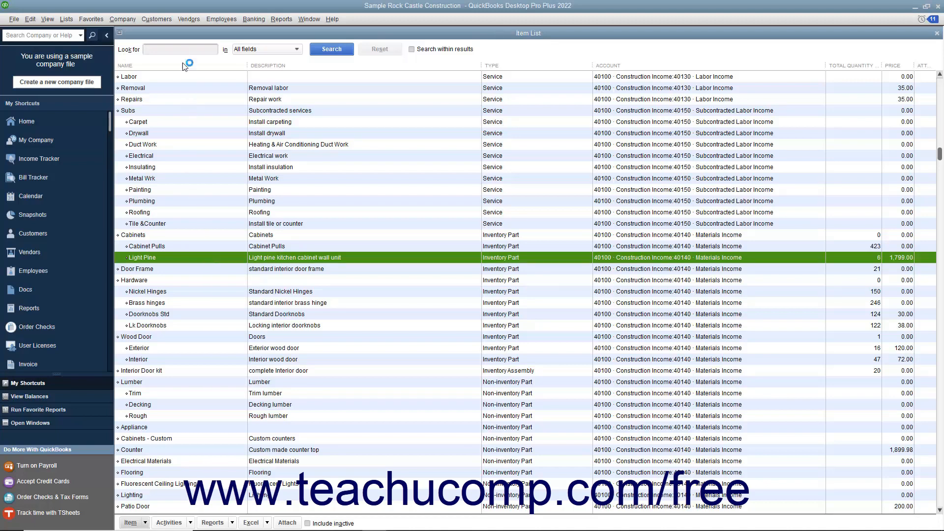
- Start a new blank item receipt via Vendors > Receive Items, dated 12/15/2024
{"action": "left_click", "coordinate": [189, 19]}
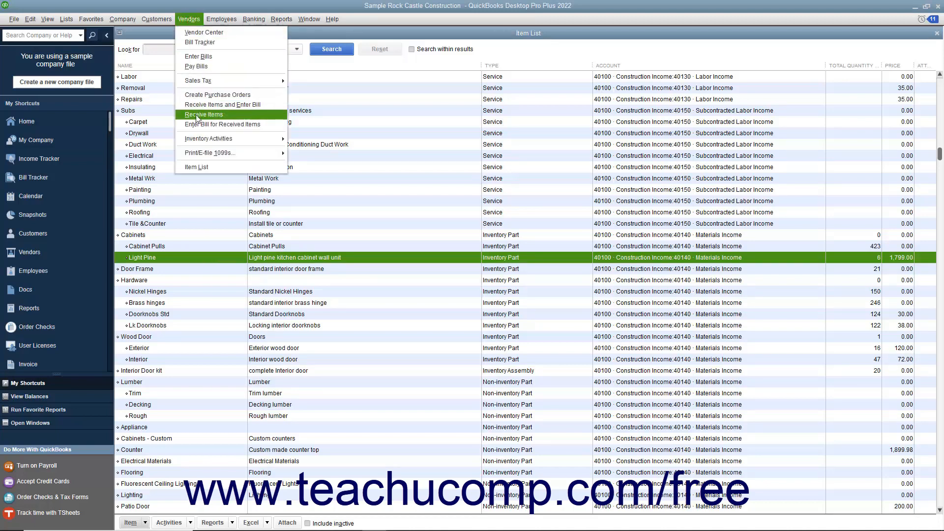
{"action": "left_click", "coordinate": [198, 56]}
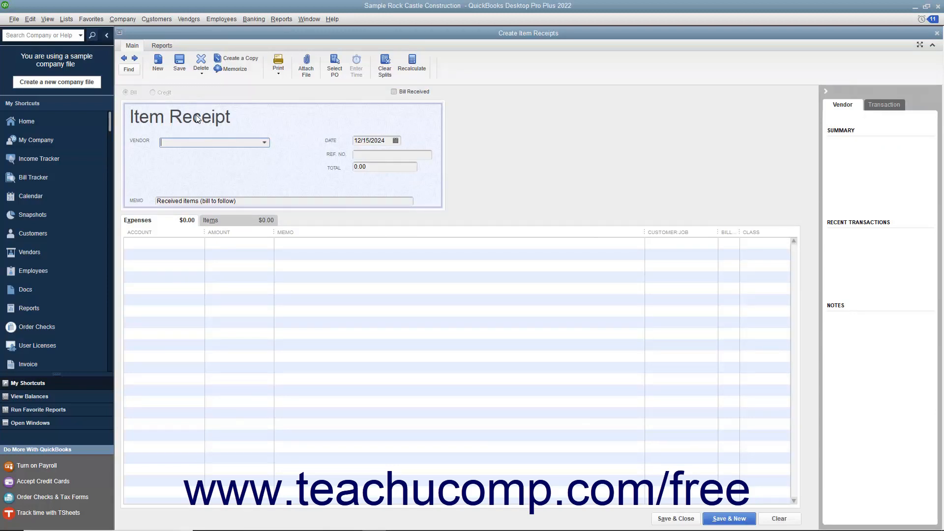
{"action": "mouse_move", "coordinate": [268, 149]}
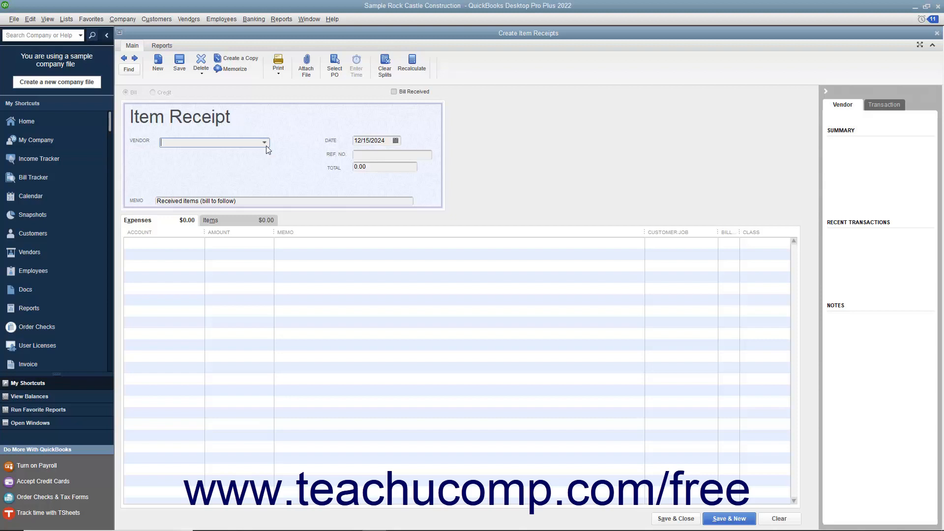
- Make Patton Hardware Supplies the vendor and agree to receive against its open purchase orders
{"action": "left_click", "coordinate": [264, 142]}
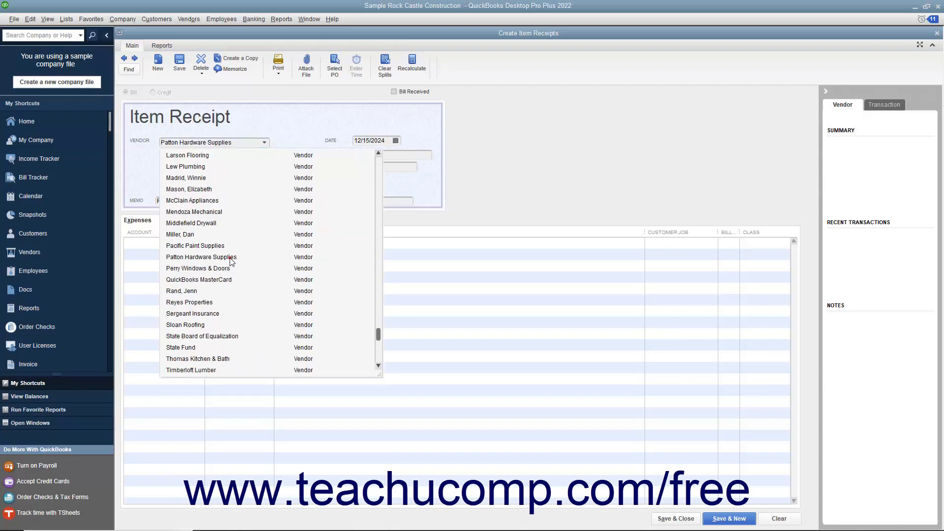
{"action": "left_click", "coordinate": [200, 256]}
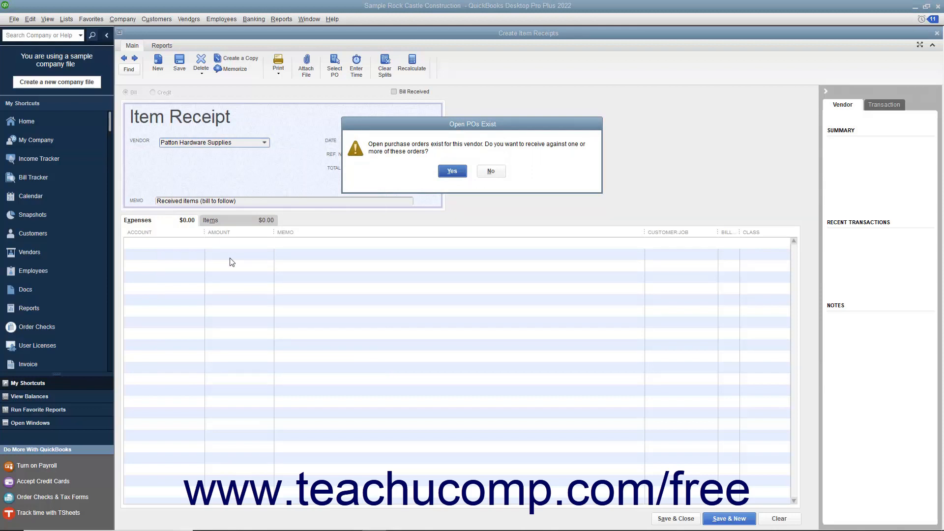
{"action": "mouse_move", "coordinate": [445, 184]}
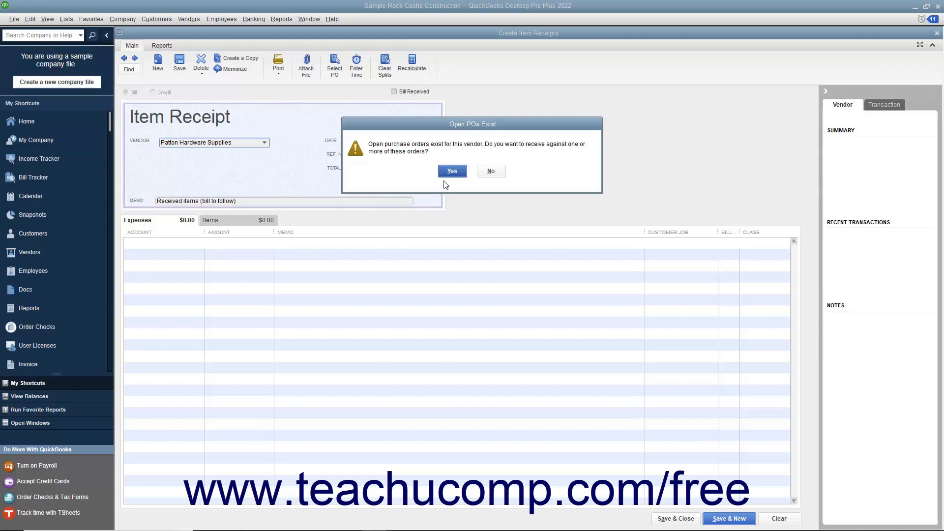
{"action": "left_click", "coordinate": [451, 170]}
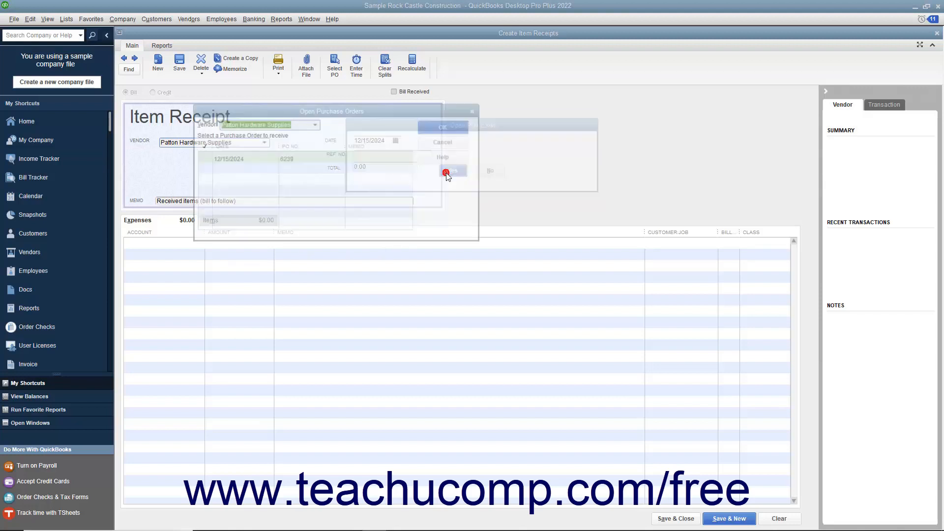
- Select purchase order 6239 to bring in 4 Cabinets Light Pine totalling 6,000.00
{"action": "left_click", "coordinate": [447, 174]}
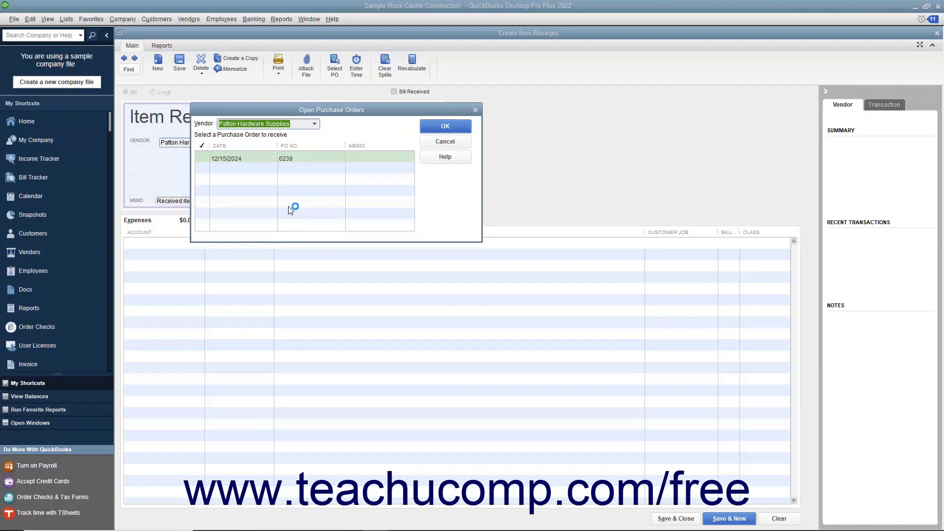
{"action": "mouse_move", "coordinate": [289, 209]}
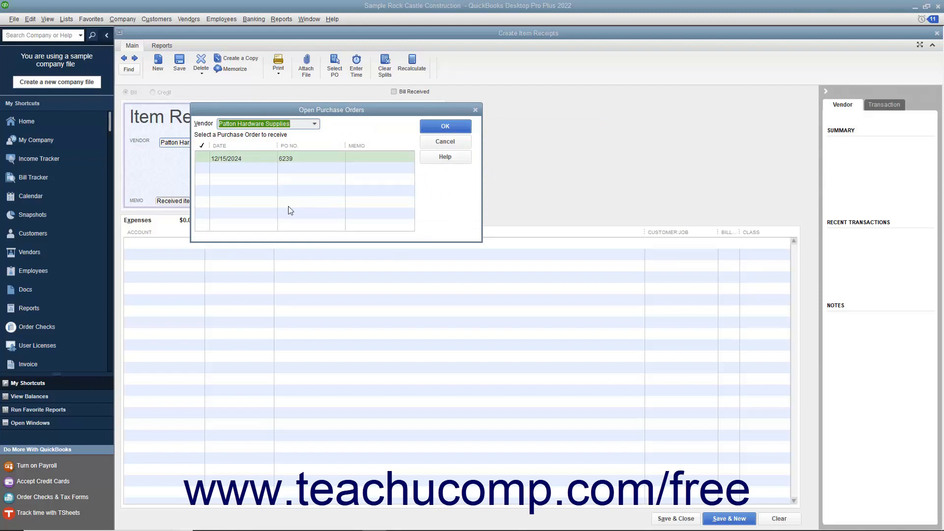
{"action": "left_click", "coordinate": [208, 159]}
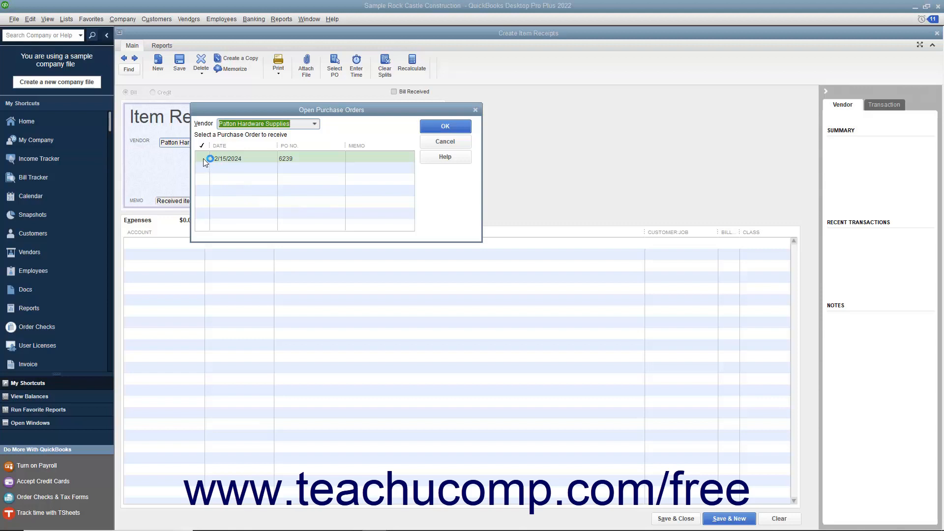
{"action": "left_click", "coordinate": [202, 158]}
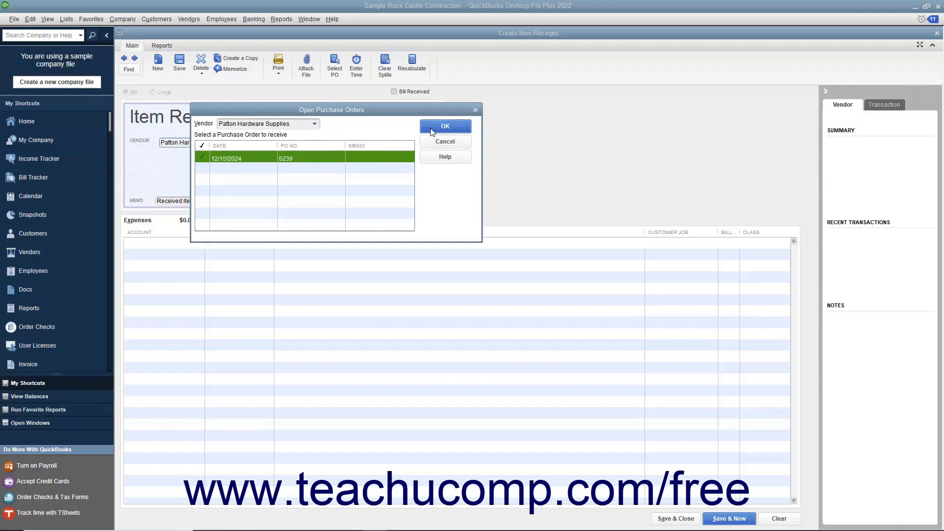
{"action": "left_click", "coordinate": [444, 126]}
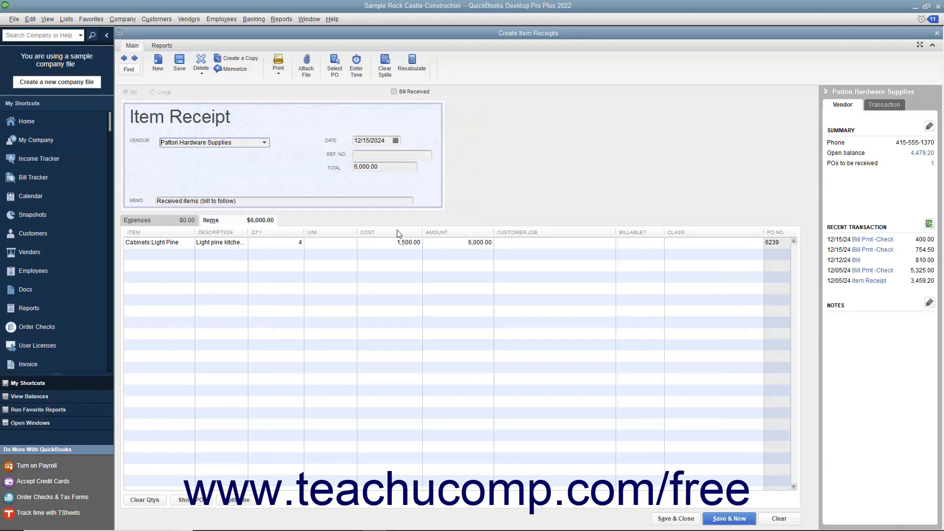
{"action": "mouse_move", "coordinate": [313, 239]}
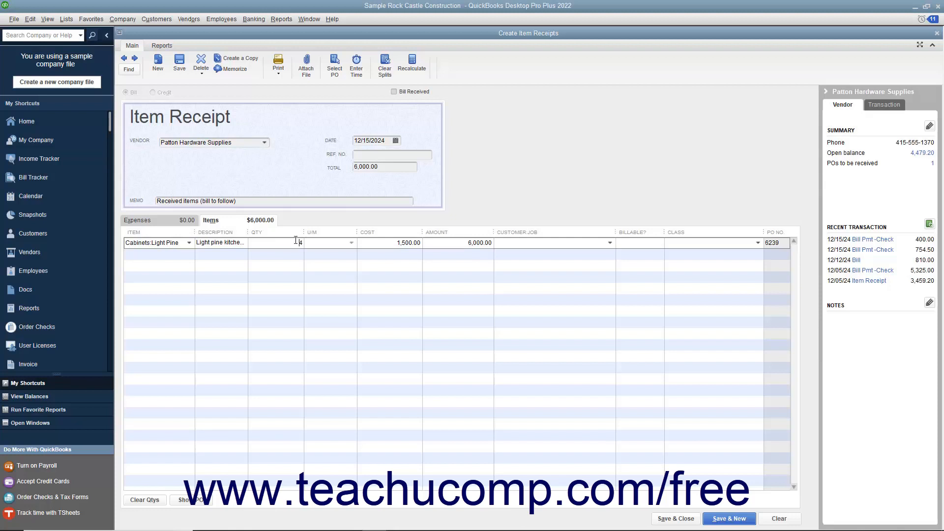
{"action": "mouse_move", "coordinate": [370, 112]}
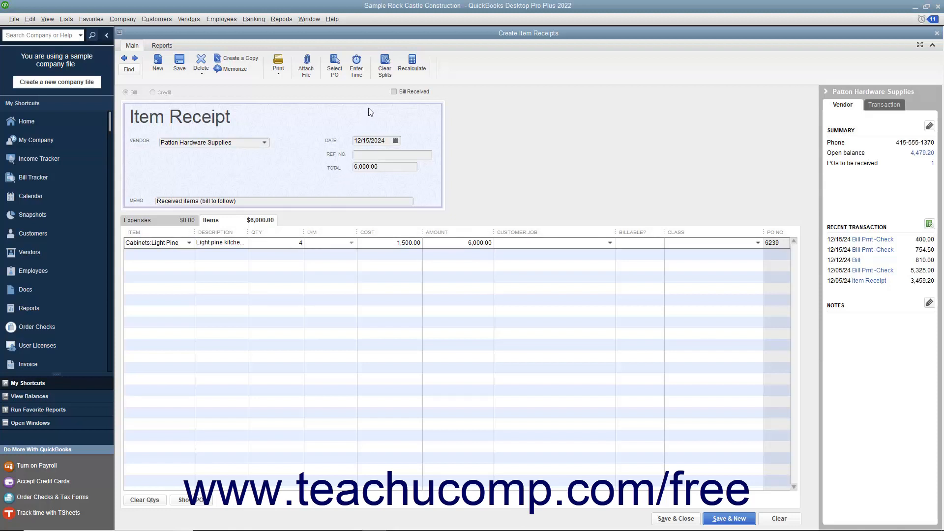
{"action": "mouse_move", "coordinate": [418, 106]}
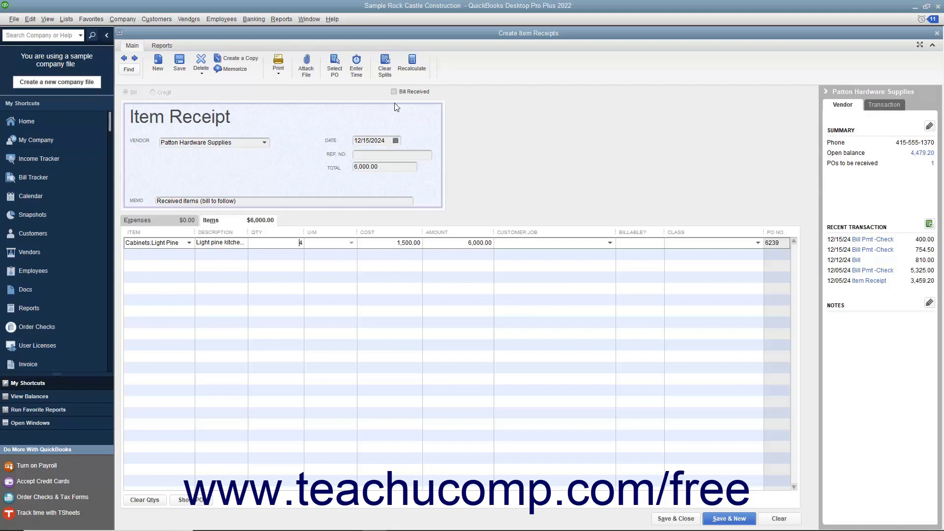
{"action": "mouse_move", "coordinate": [296, 157]}
{"action": "type", "text": "- cab"}
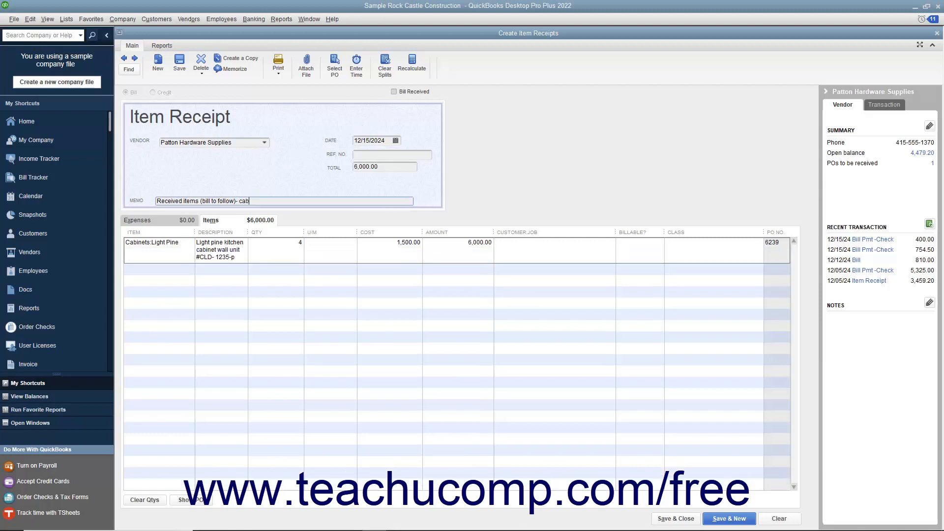
- Extend the memo to 'Received items (bill to follow)- cabinets'
{"action": "type", "text": "inets"}
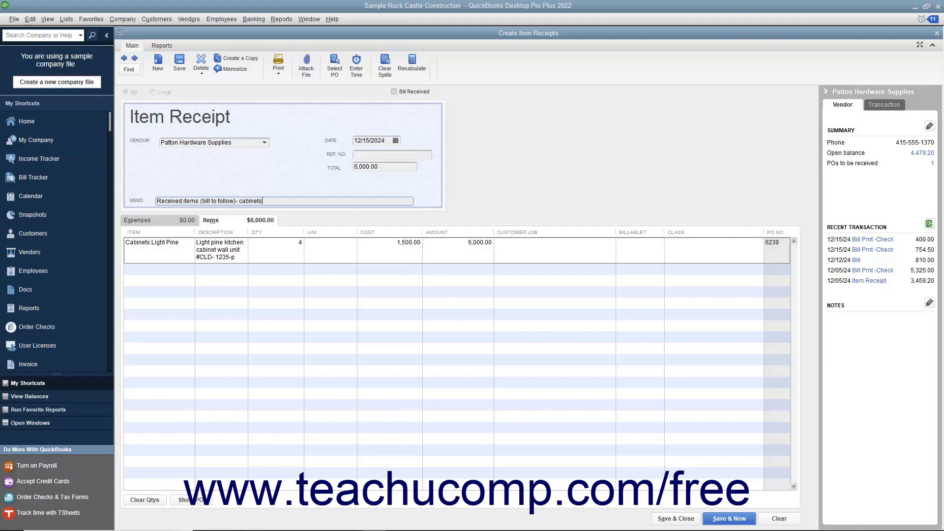
{"action": "mouse_move", "coordinate": [674, 519]}
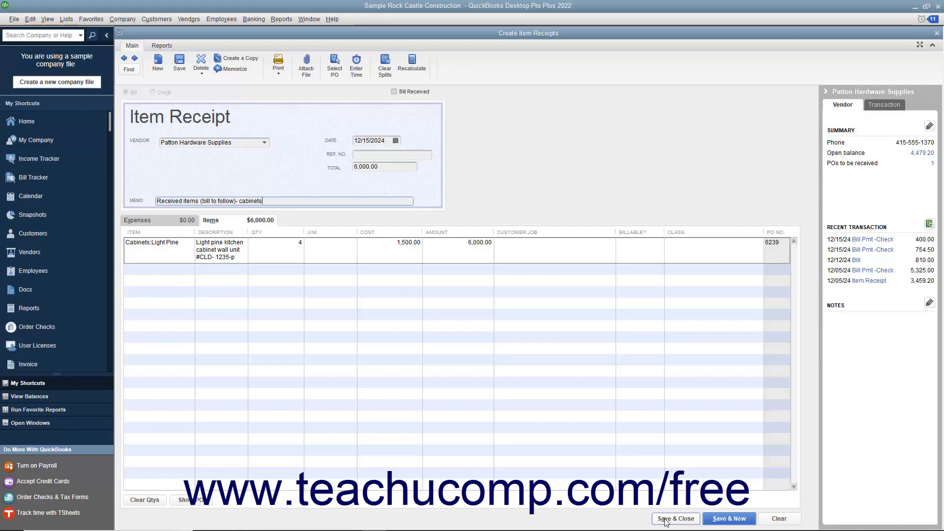